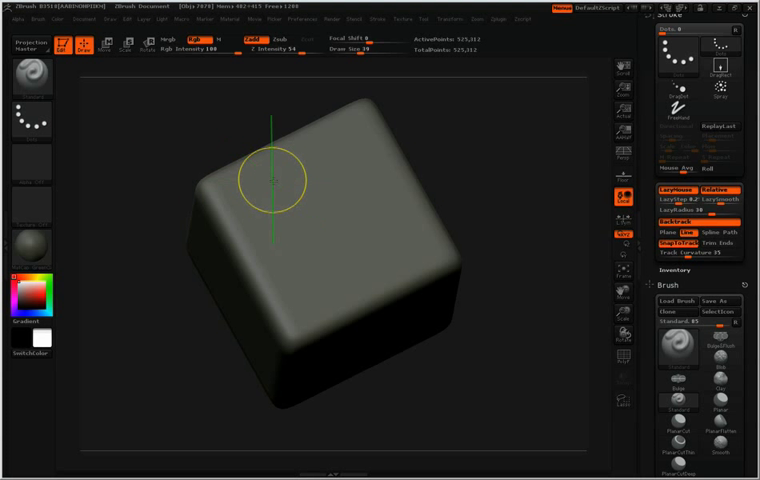
Sculpt a straight raised rounded line diagonally across the cube's top face in one stroke.
{"action": "left_click_drag", "start_coordinate": [272, 180], "coordinate": [385, 233]}
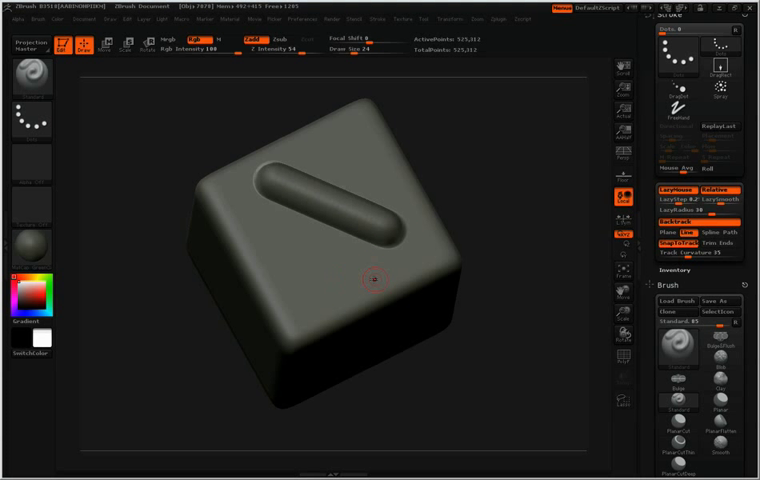
{"action": "mouse_move", "coordinate": [618, 226]}
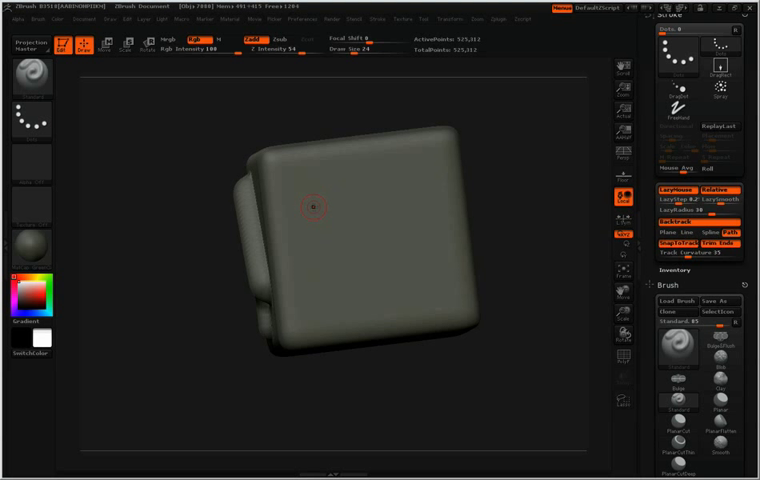
{"action": "mouse_move", "coordinate": [350, 227]}
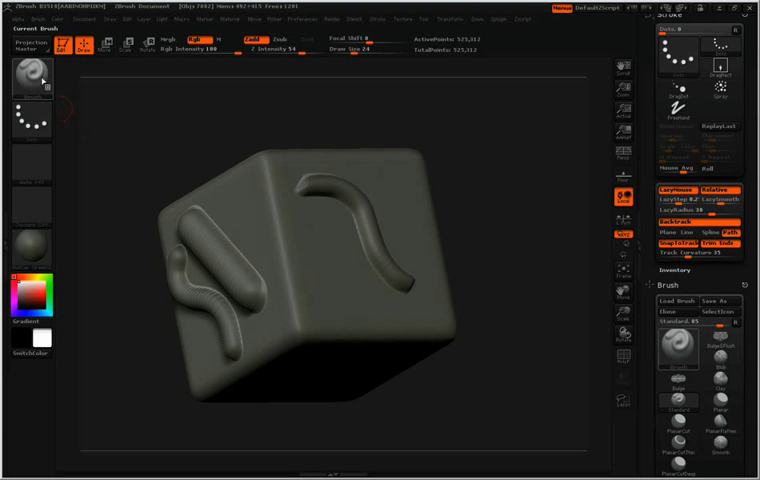
Browse the startup brush library to the stitch and line brushes and pick another brush.
{"action": "left_click", "coordinate": [30, 75]}
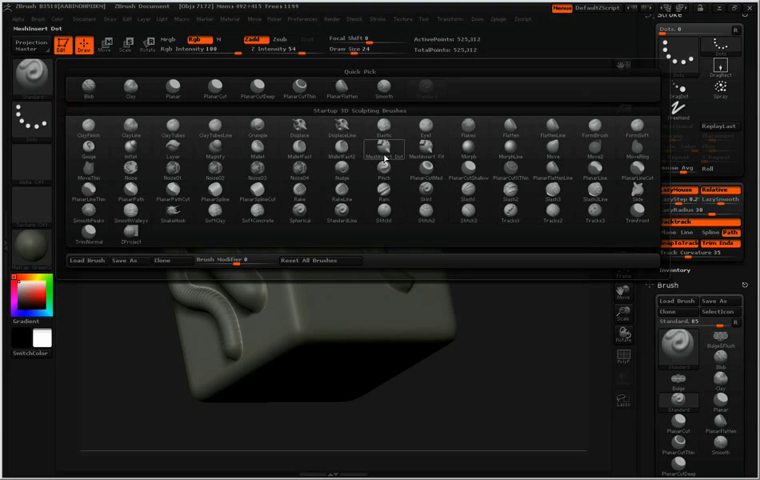
{"action": "mouse_move", "coordinate": [431, 207]}
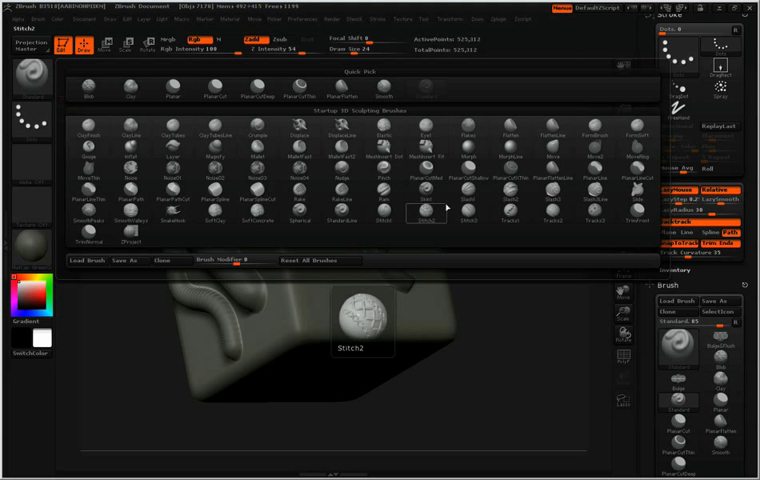
{"action": "left_click", "coordinate": [345, 223]}
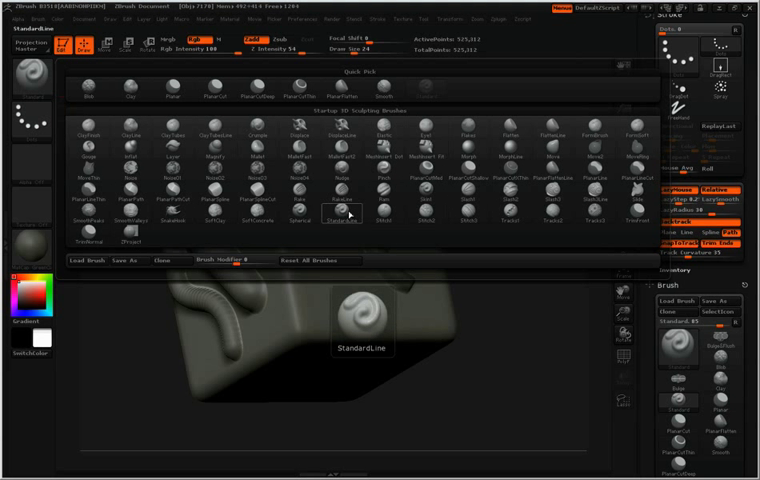